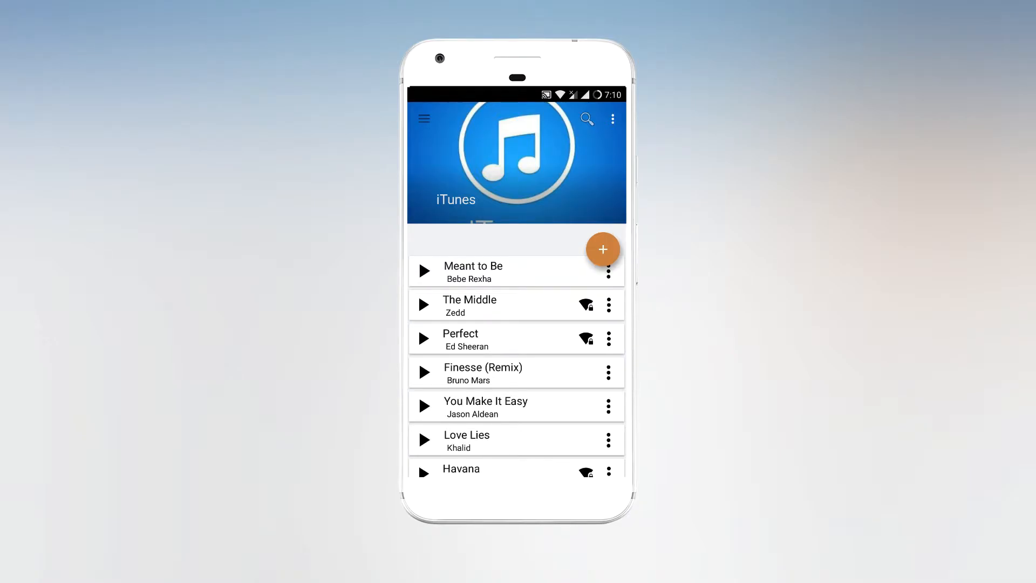
- Navigate Chrome to fildo.net/android from the address bar suggestion
scroll(down, 3)
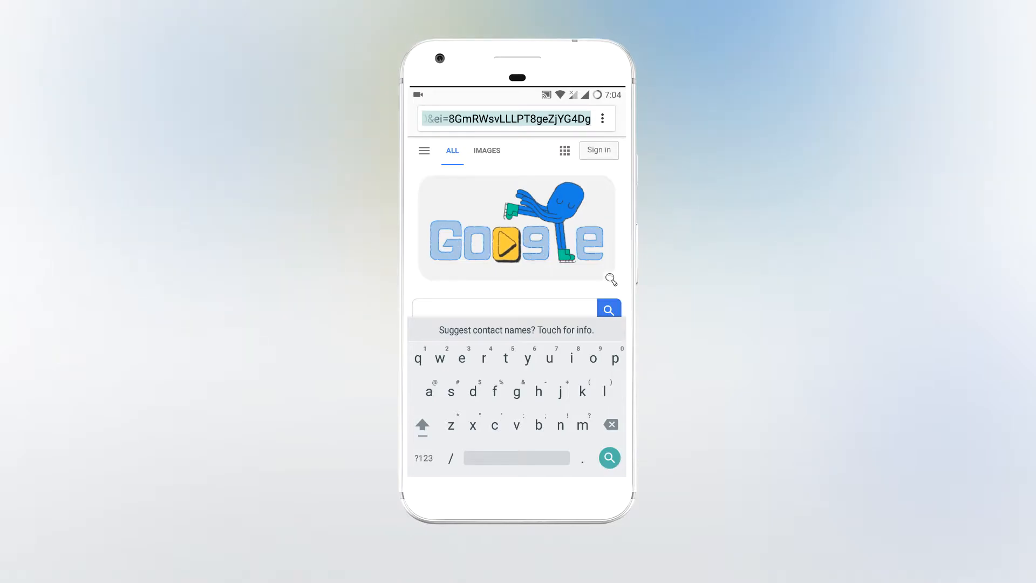
text(fildo.net/android)
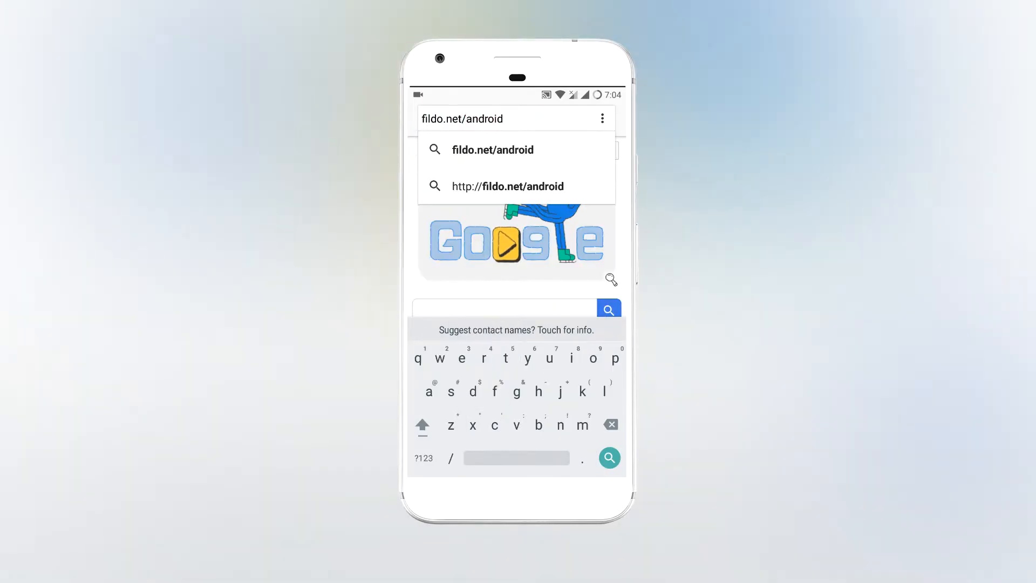
click(507, 186)
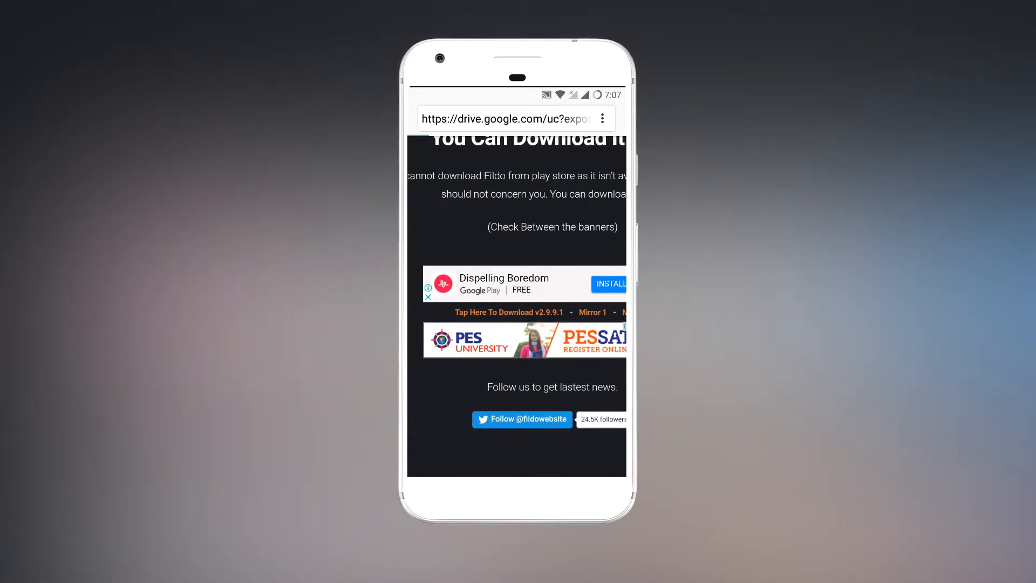
- Download the Fildo v2.9.9.1 APK from the page's download section
click(508, 312)
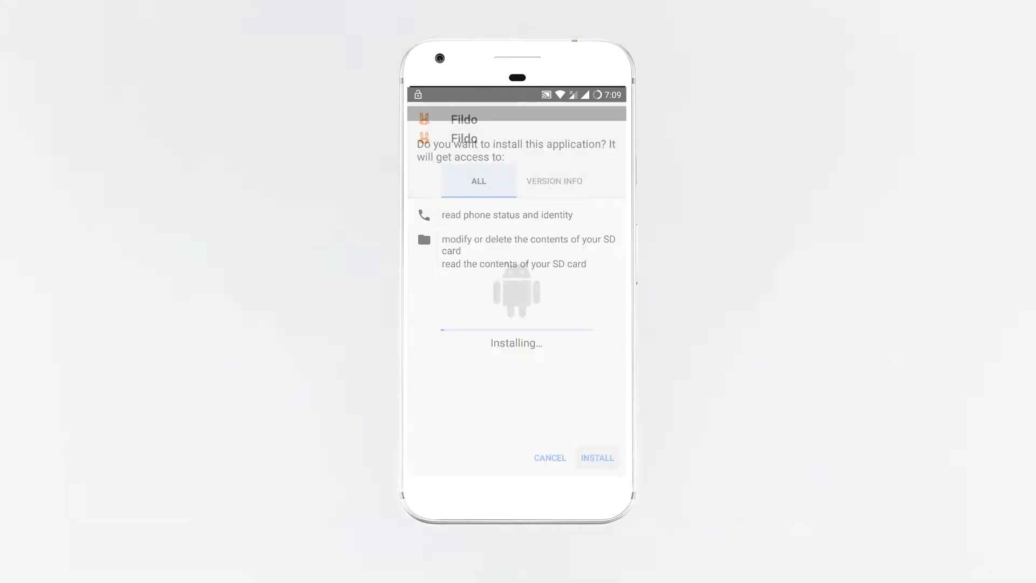
- Install the Fildo APK and launch it once installation finishes
click(595, 457)
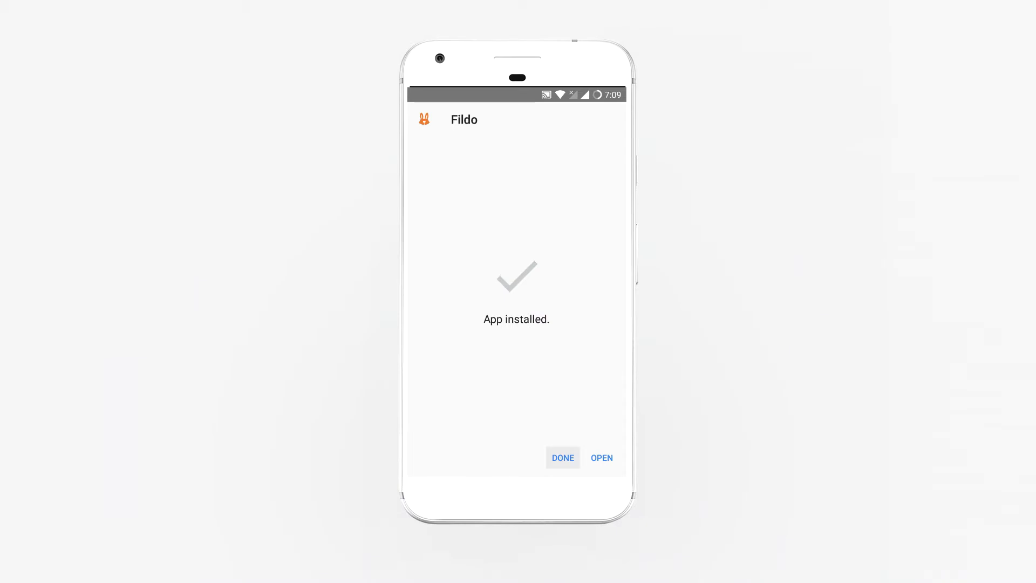
click(600, 457)
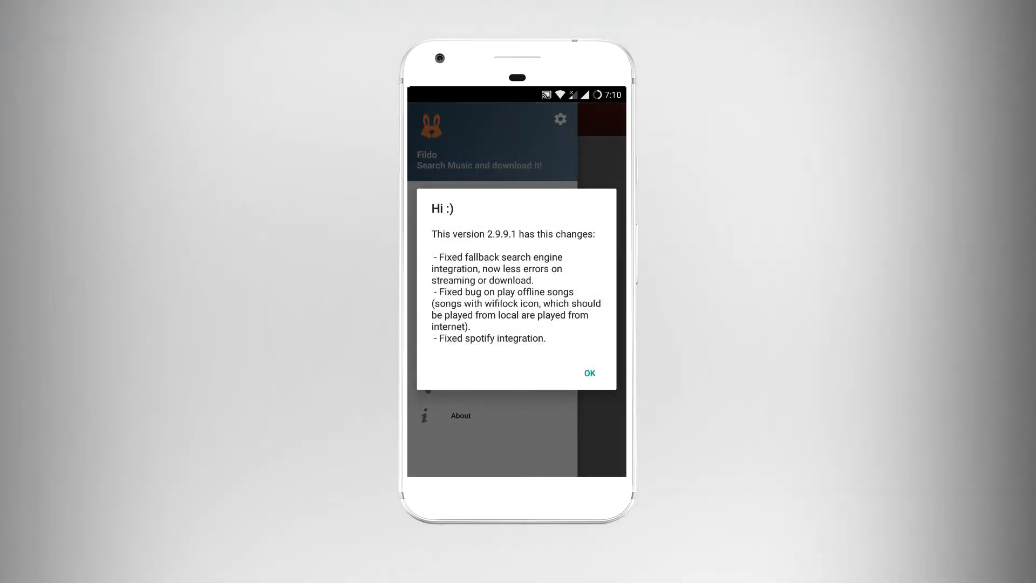
- Dismiss the version changelog and decline the Twitter follow prompt
click(588, 373)
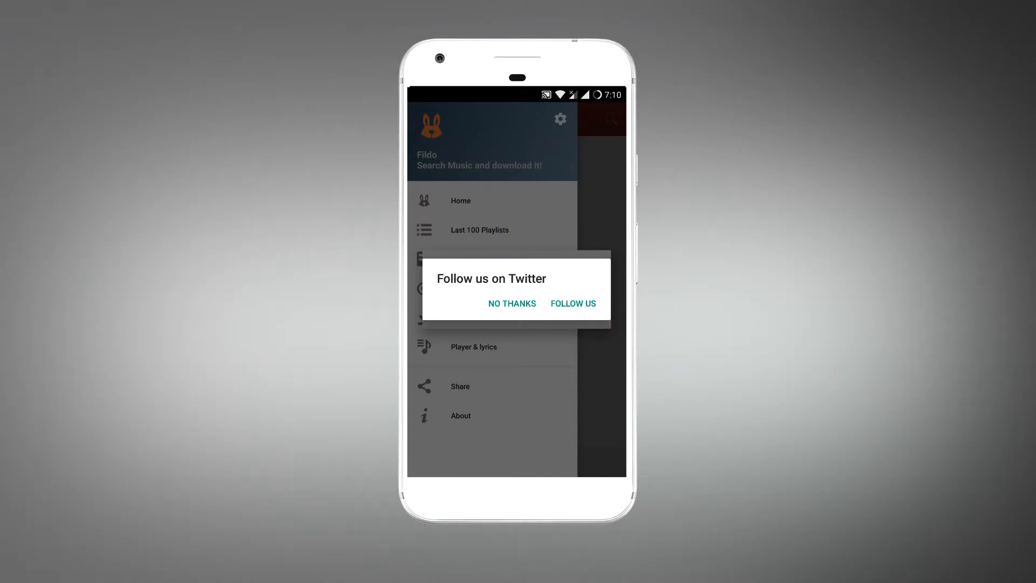
click(511, 303)
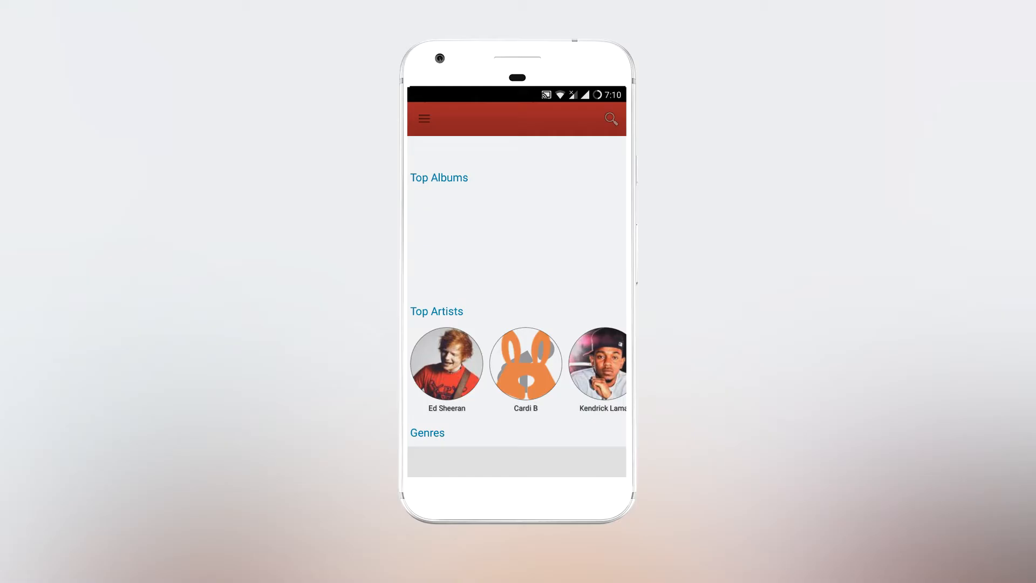
- Find Top Netease Playlists on the home page and open the iTunes playlist
scroll(left, 3)
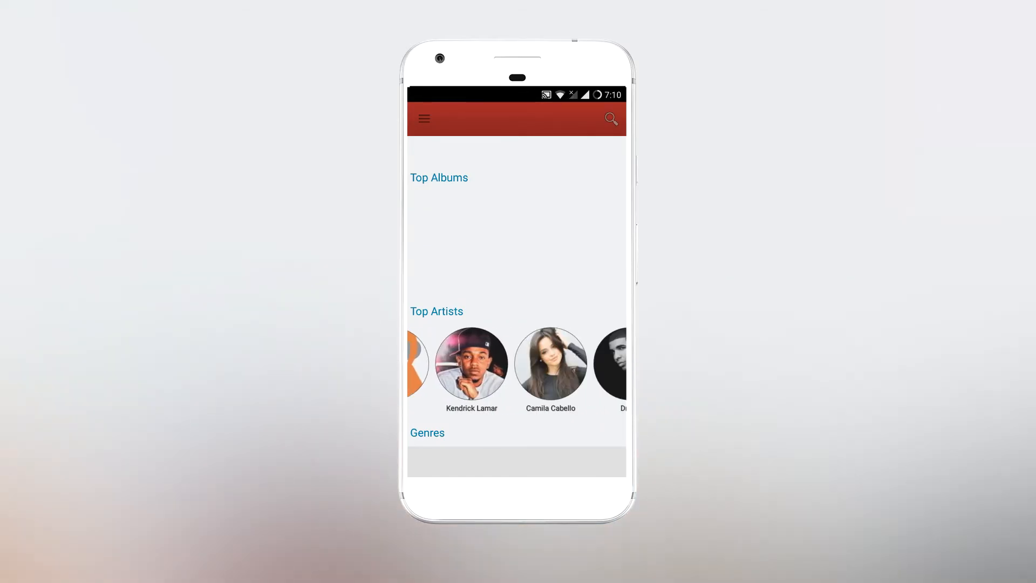
scroll(down, 3)
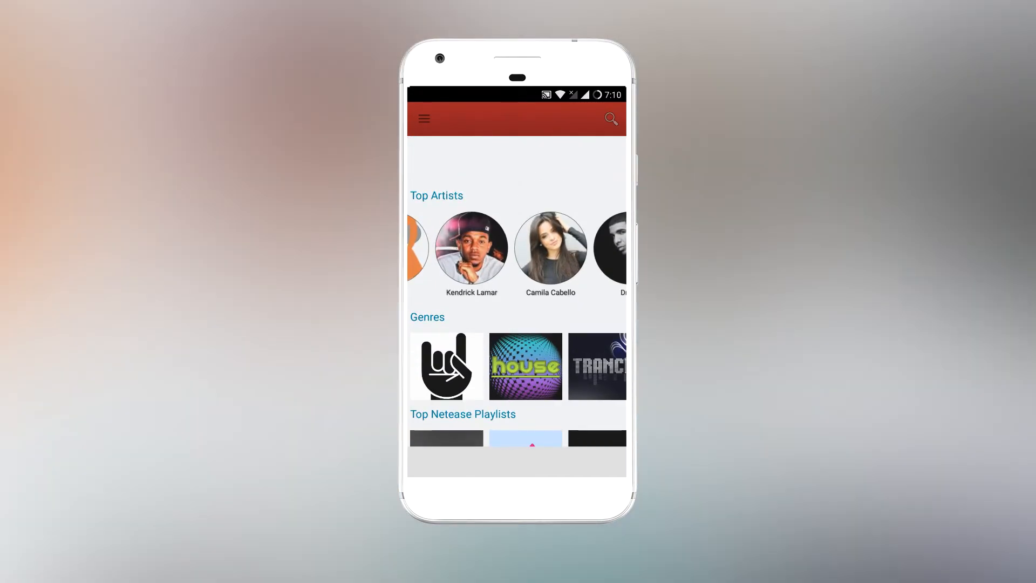
scroll(up, 3)
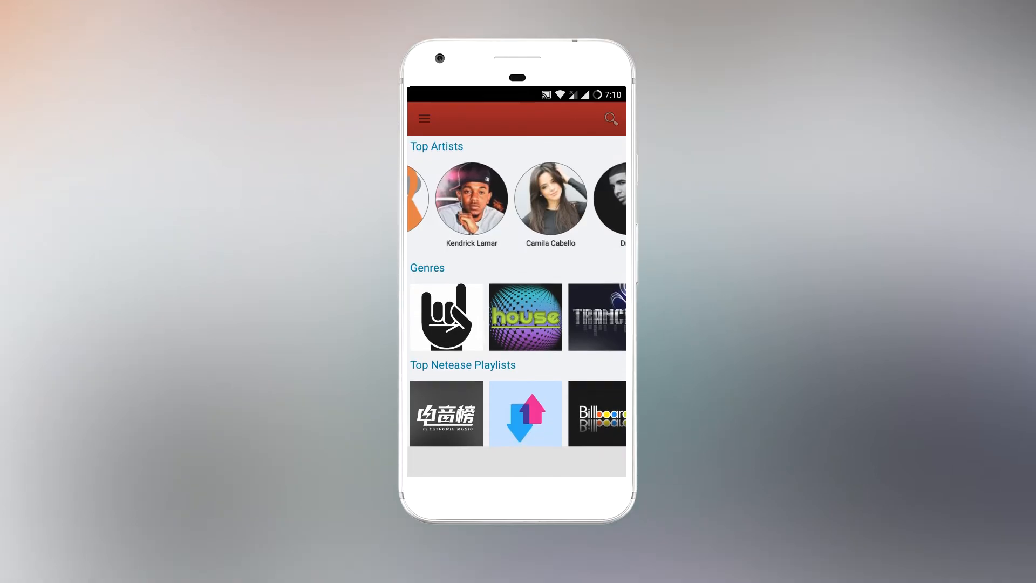
scroll(down, 3)
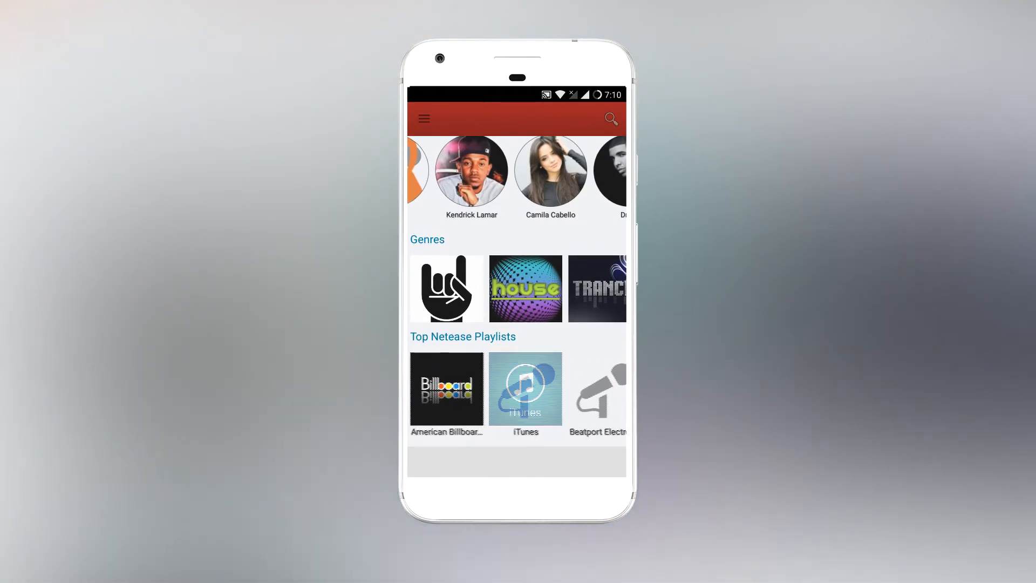
click(524, 389)
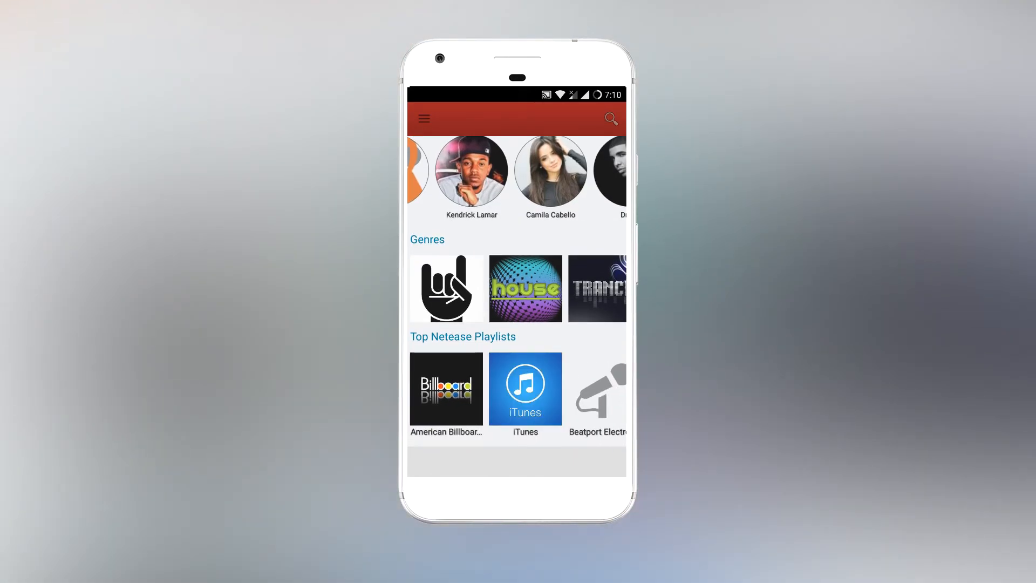
click(525, 389)
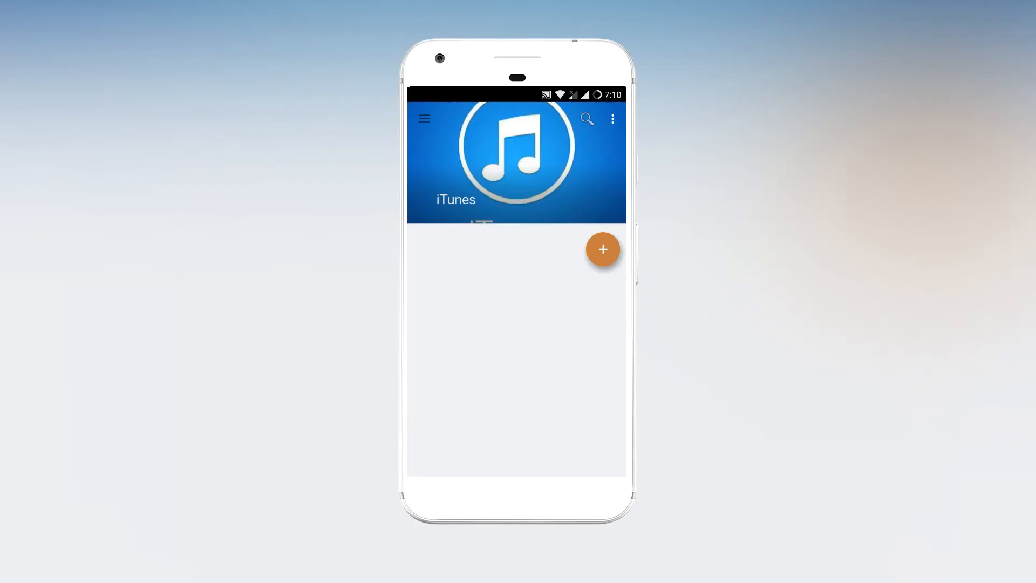
- Browse down the loaded iTunes playlist to tracks like Heaven and How Long
click(602, 250)
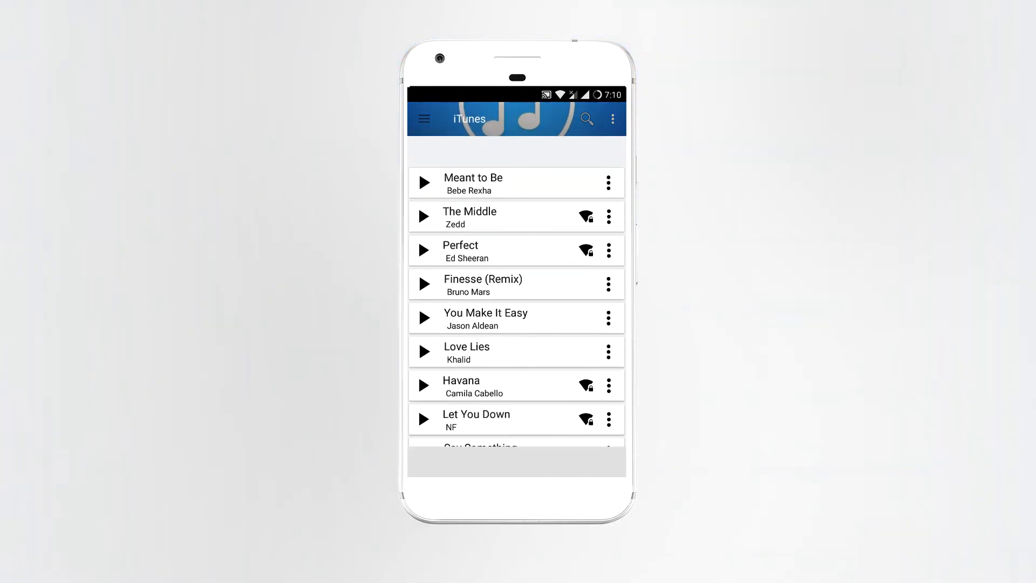
scroll(down, 3)
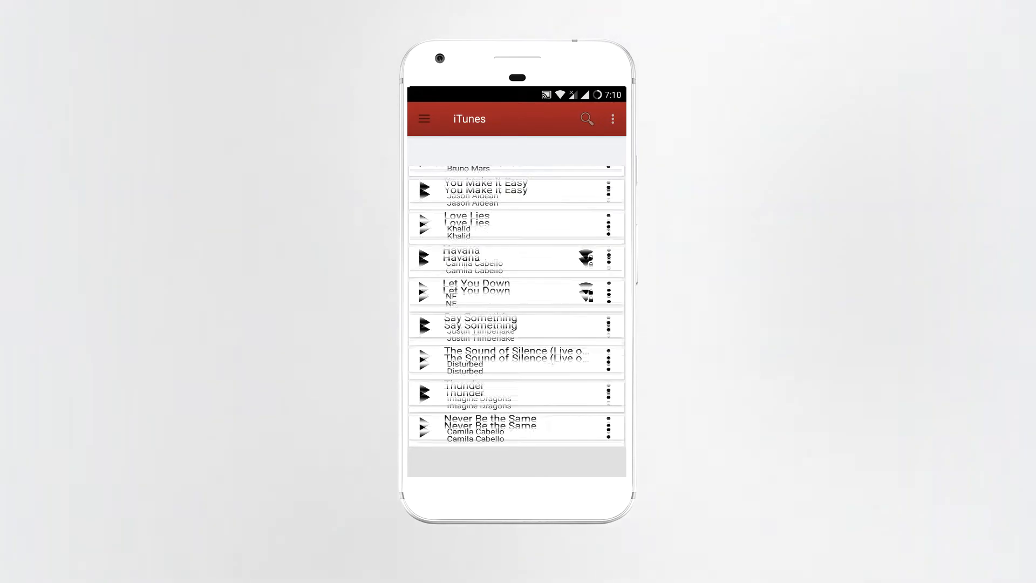
scroll(down, 3)
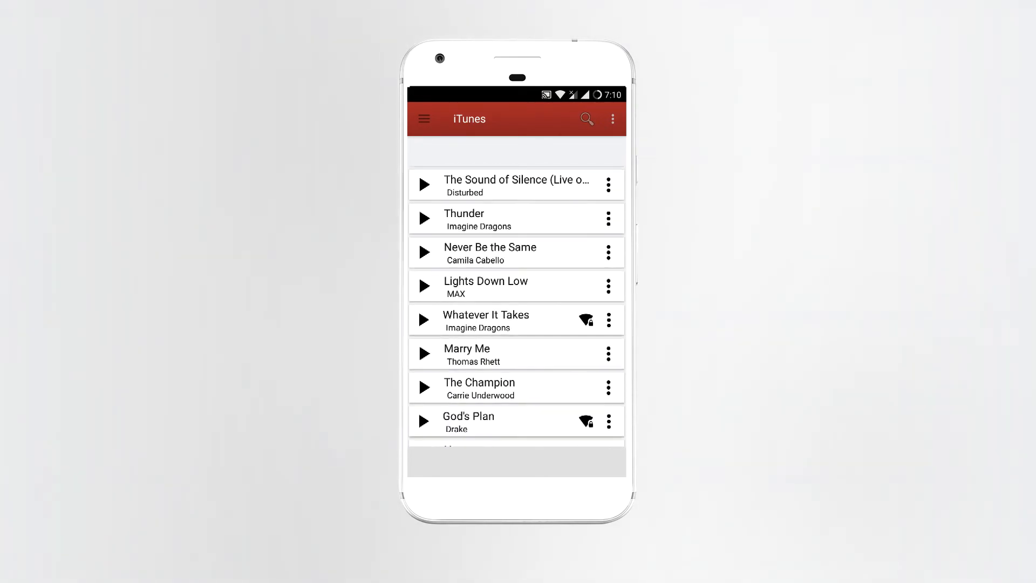
scroll(down, 3)
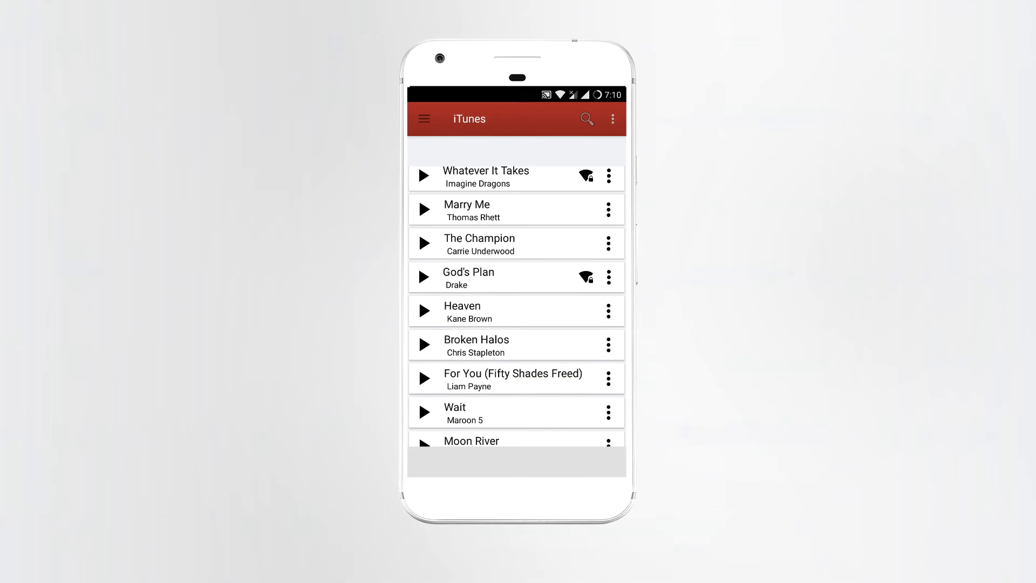
scroll(down, 3)
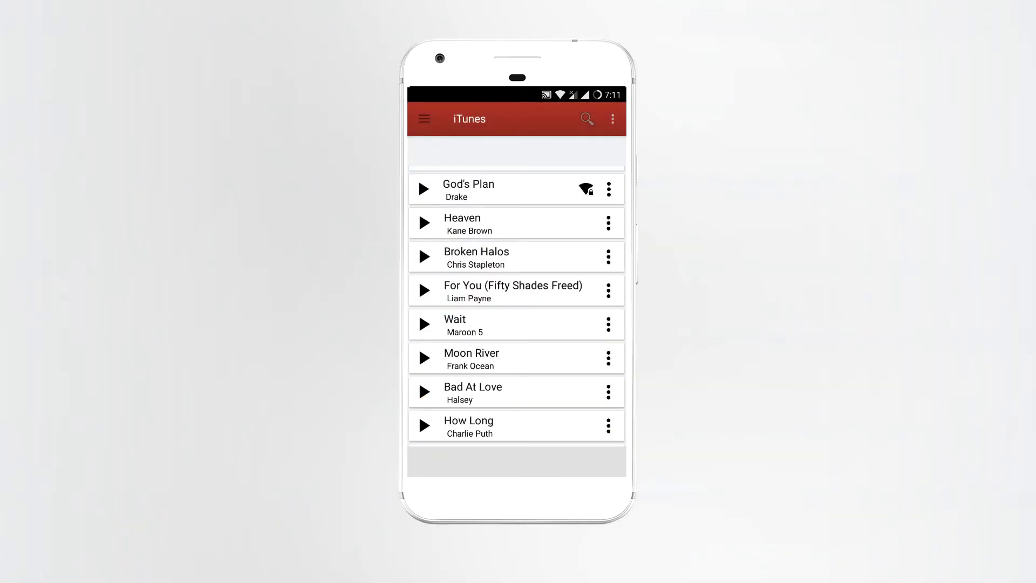
- Open the Download Queue from the menu and clear the finished Heaven download
click(423, 119)
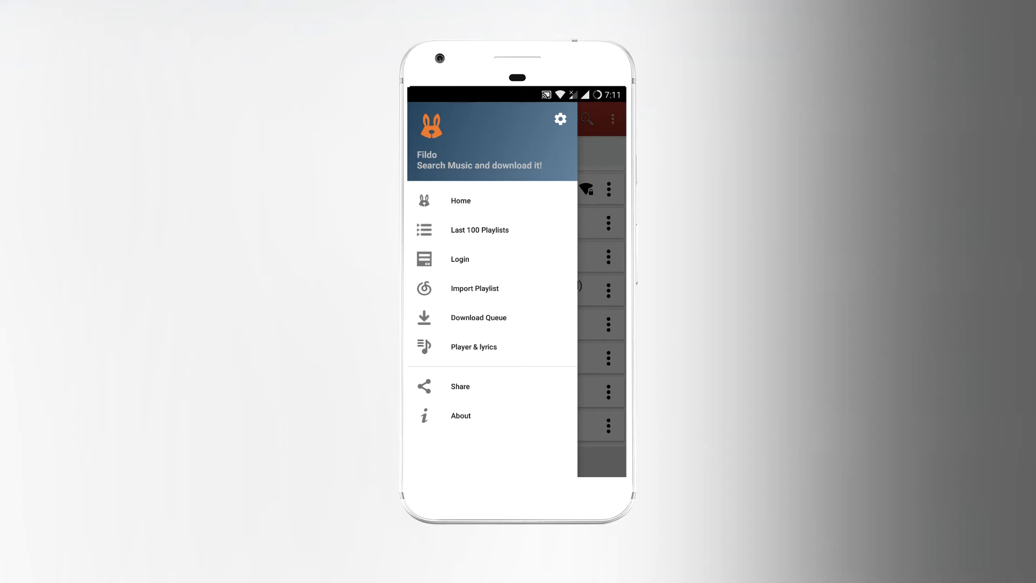
click(479, 318)
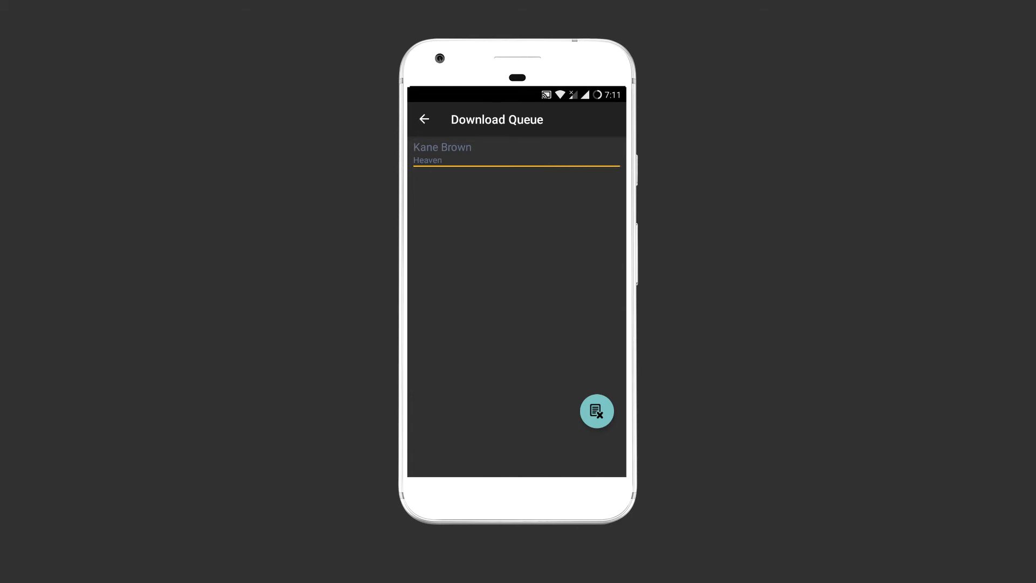
click(597, 411)
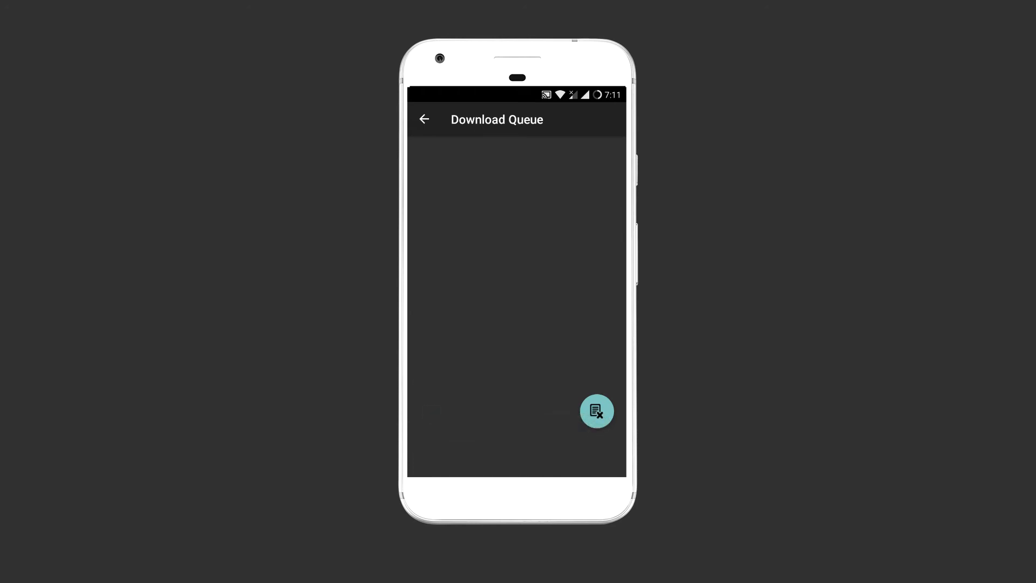
- Launch Phonograph from the home screen, play Heaven from Last added, then pause it
click(424, 120)
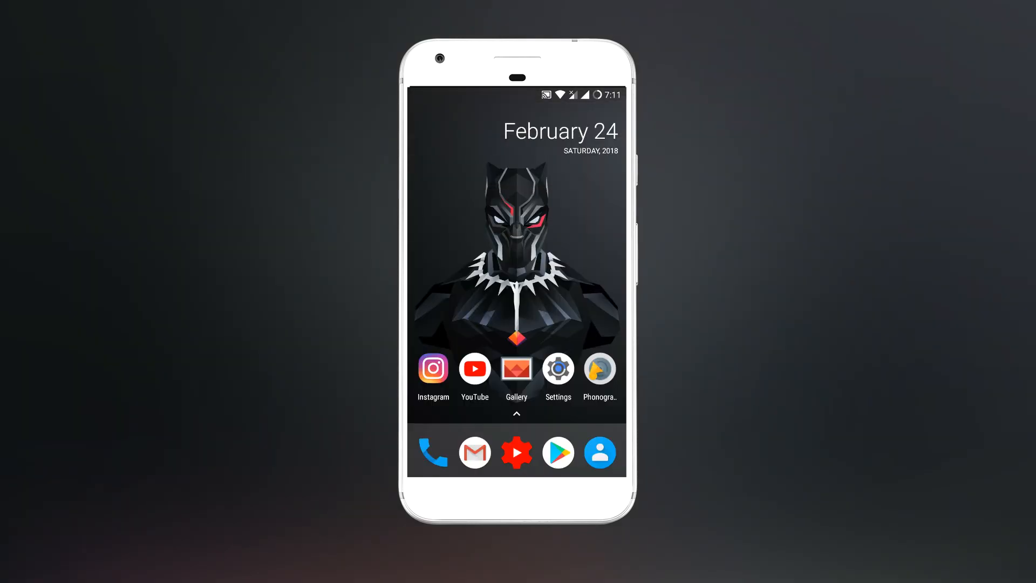
click(598, 368)
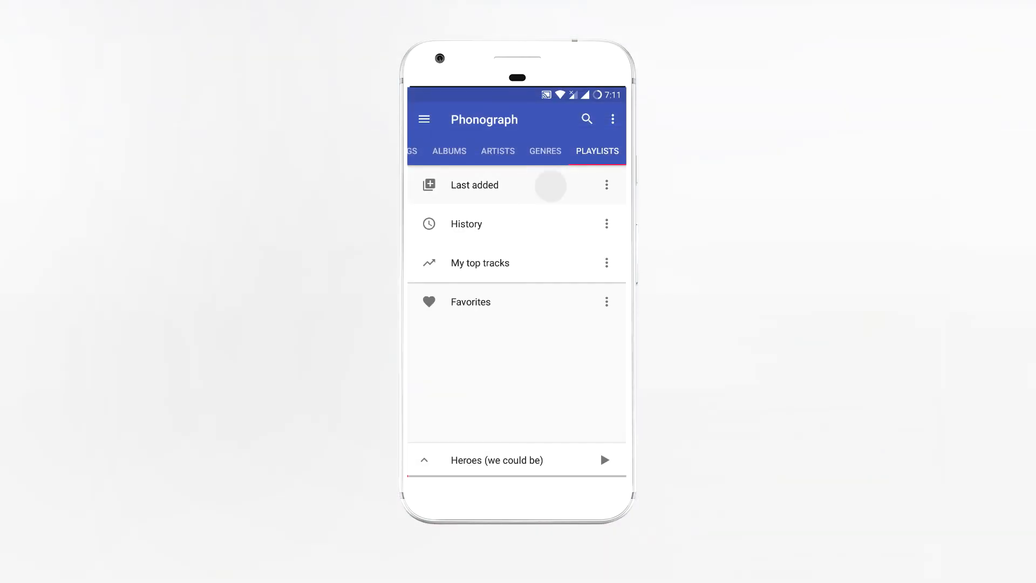
click(474, 185)
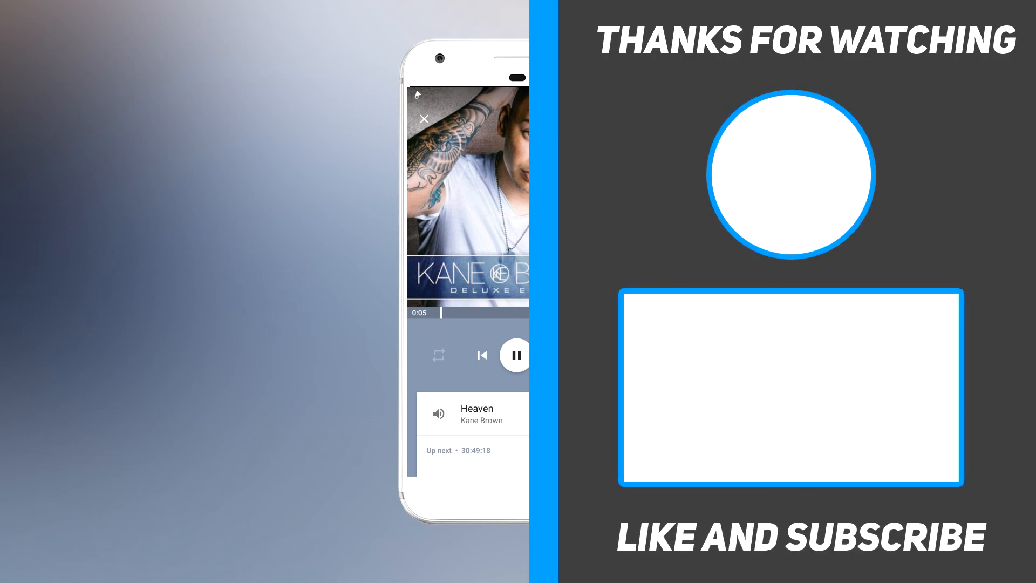
click(516, 356)
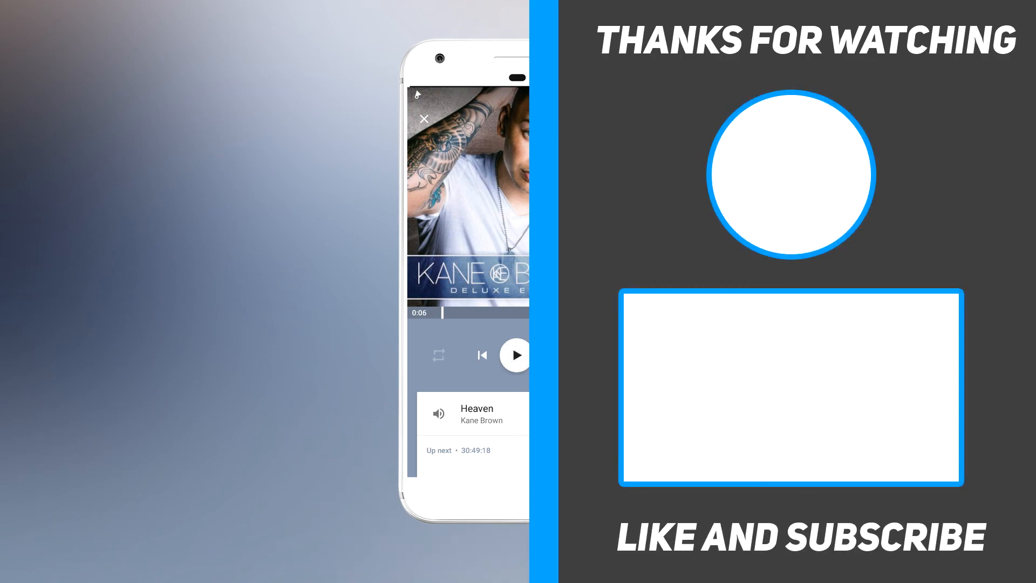